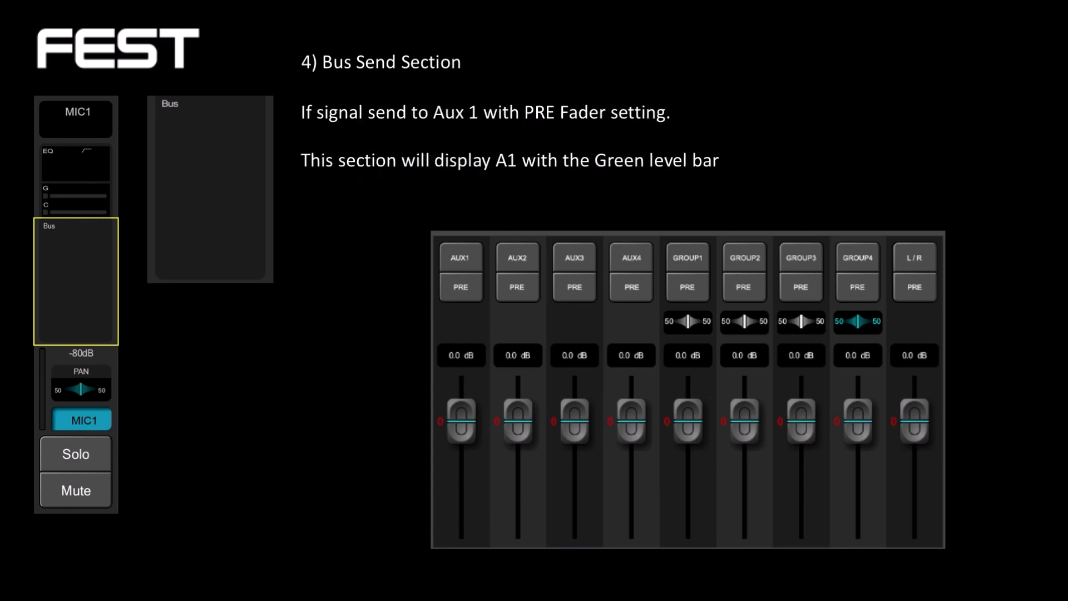
Enable MIC1's Aux 1 send, toggle it pre-fader (green A1 bar) then post-fader (orange A1 bar).
left_click(461, 257)
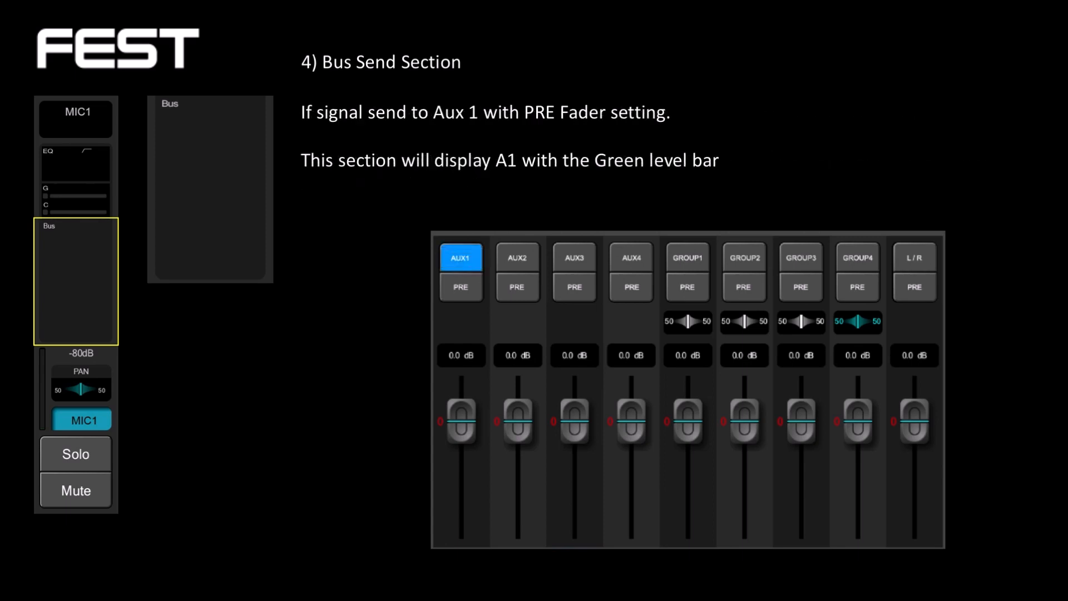
left_click(461, 286)
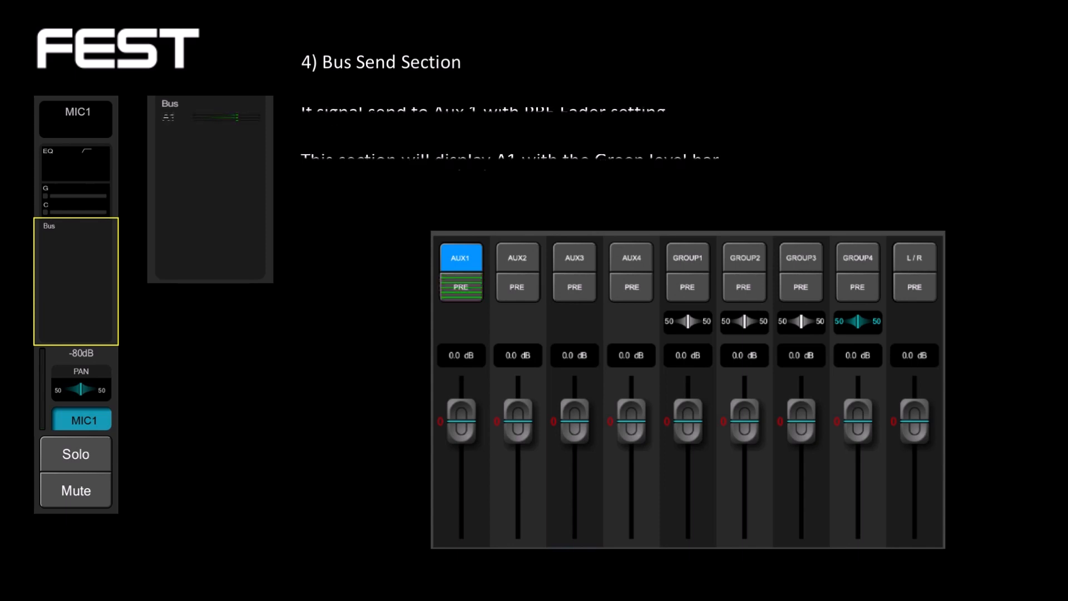
left_click(461, 286)
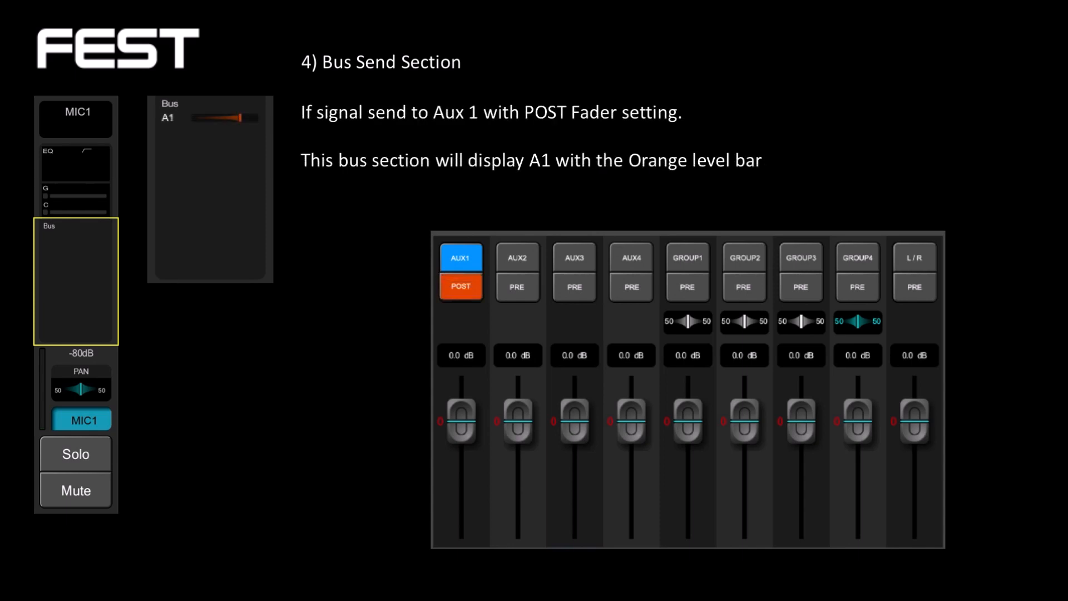